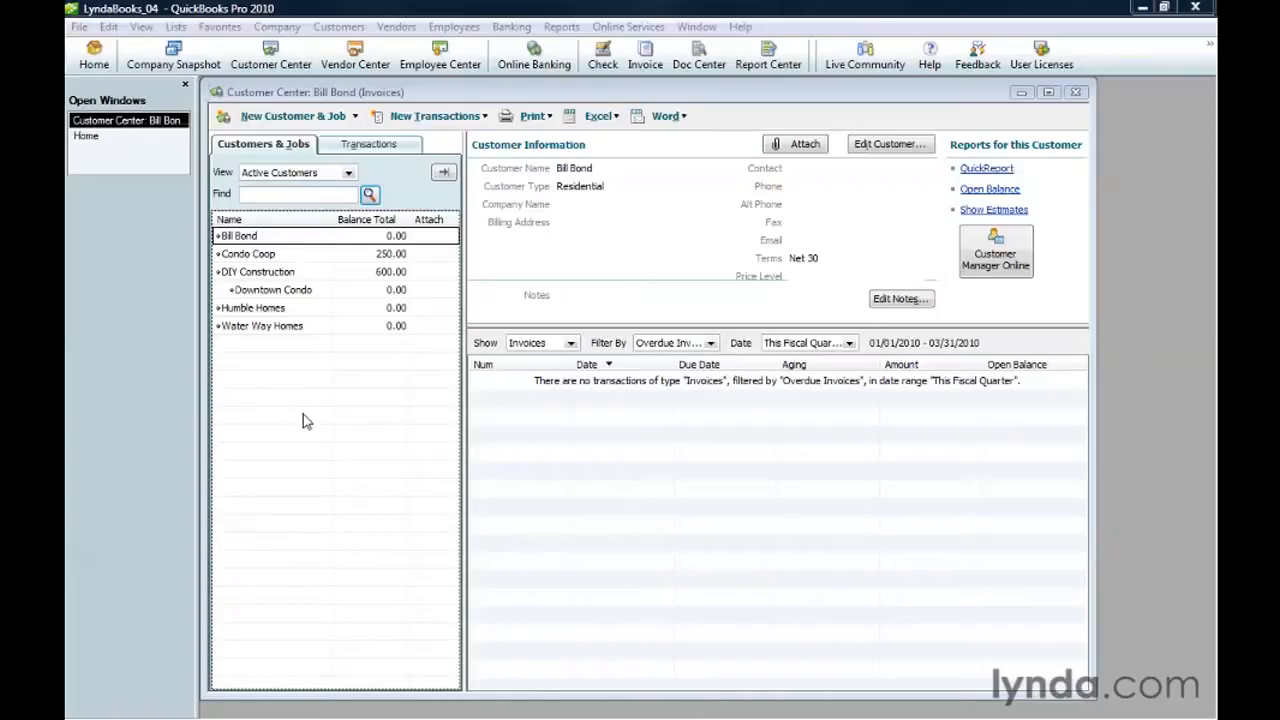
{"action": "mouse_move", "coordinate": [598, 466]}
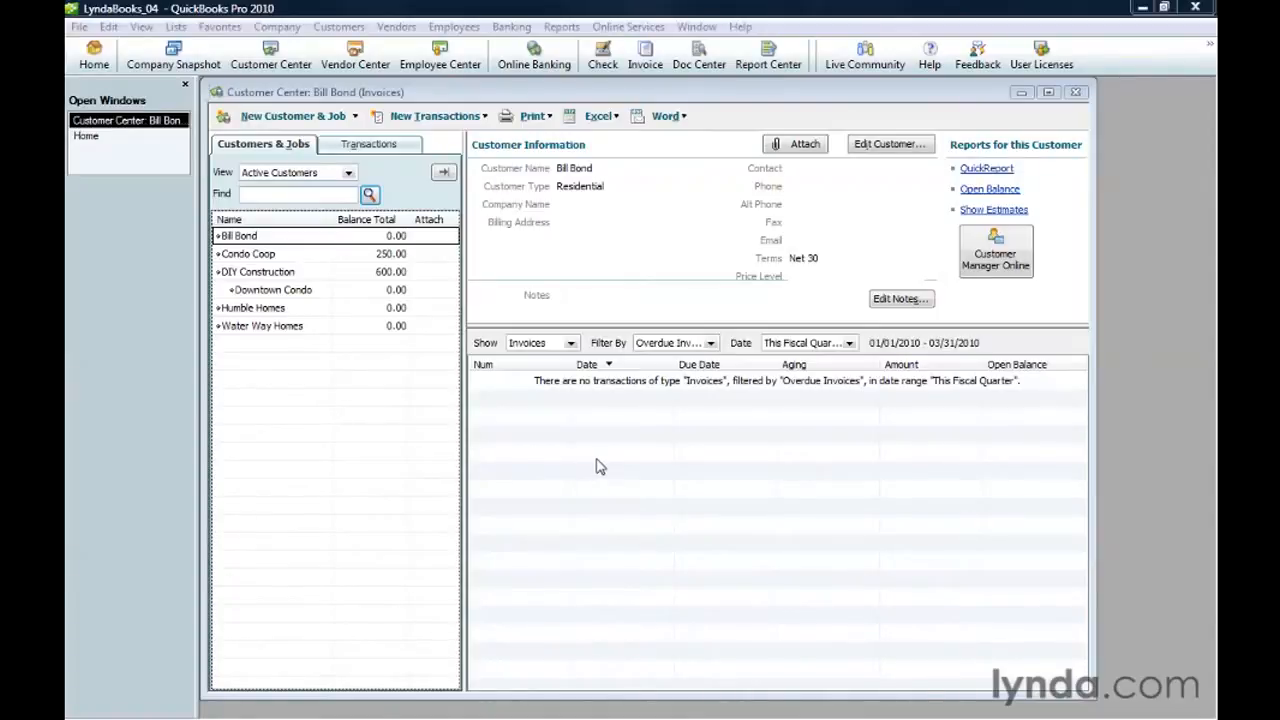
{"action": "mouse_move", "coordinate": [536, 380]}
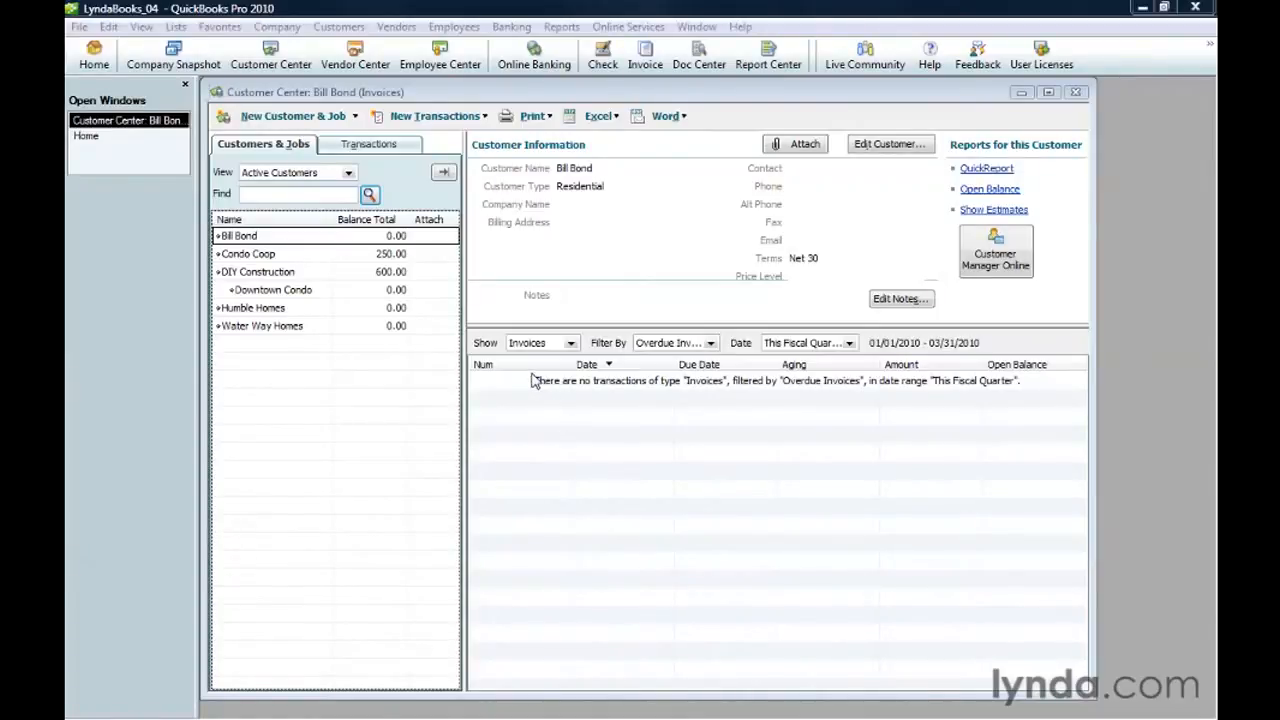
{"action": "mouse_move", "coordinate": [388, 308]}
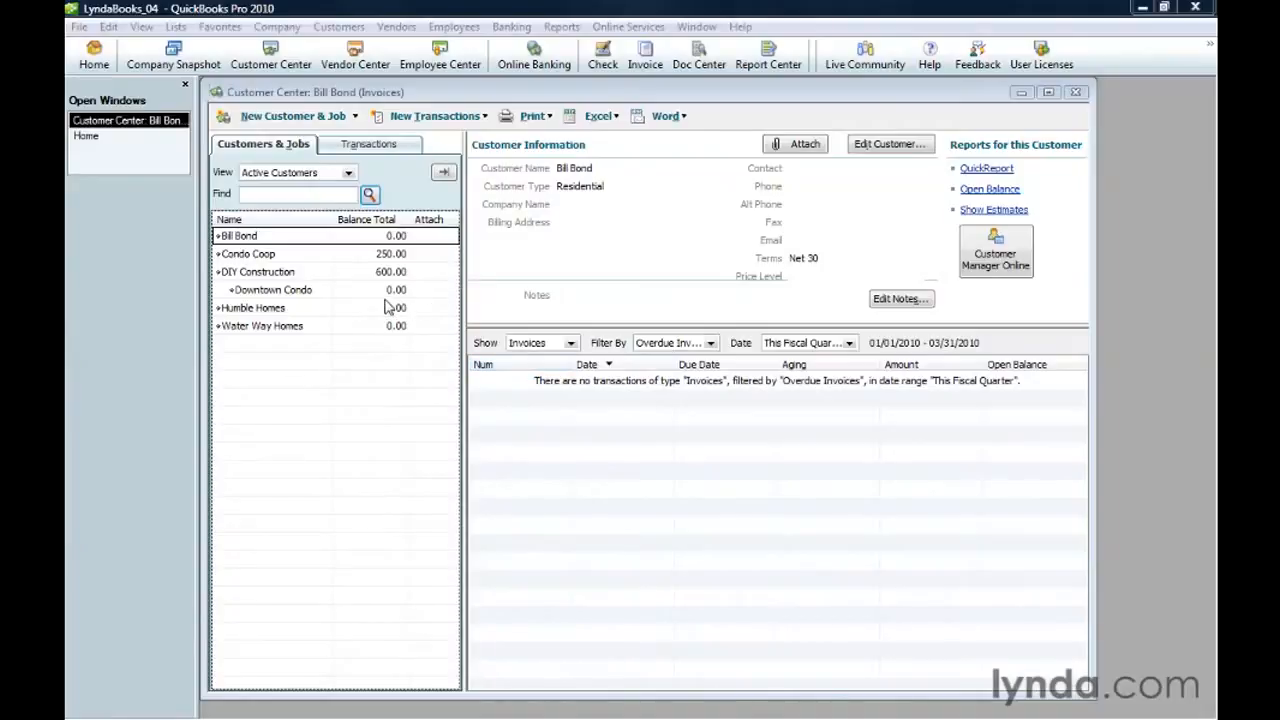
{"action": "right_click", "coordinate": [238, 236]}
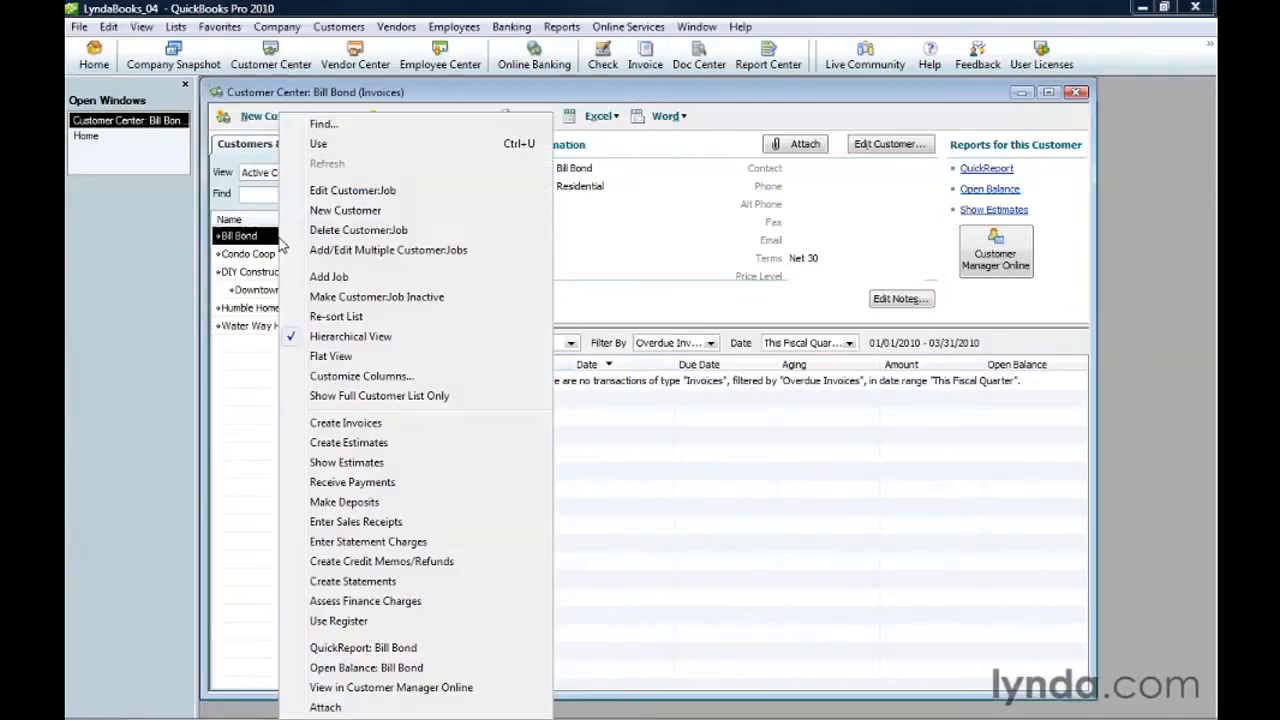
{"action": "mouse_move", "coordinate": [420, 296]}
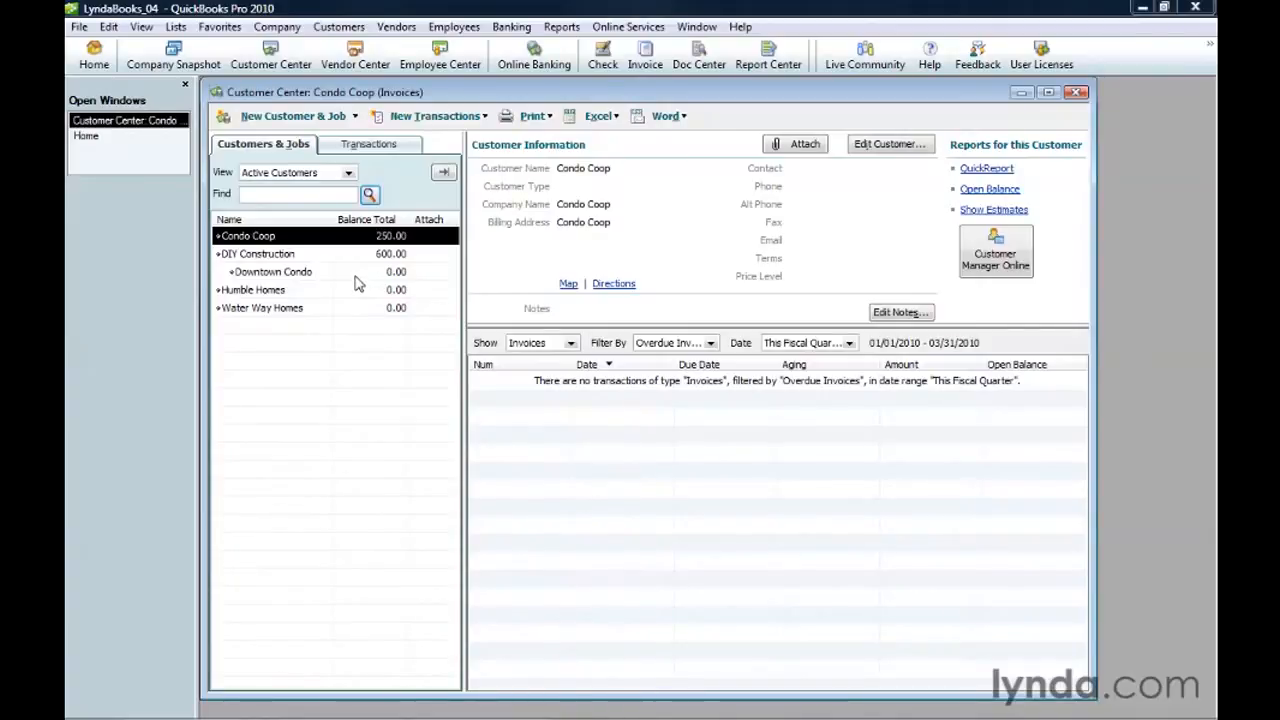
{"action": "mouse_move", "coordinate": [384, 172]}
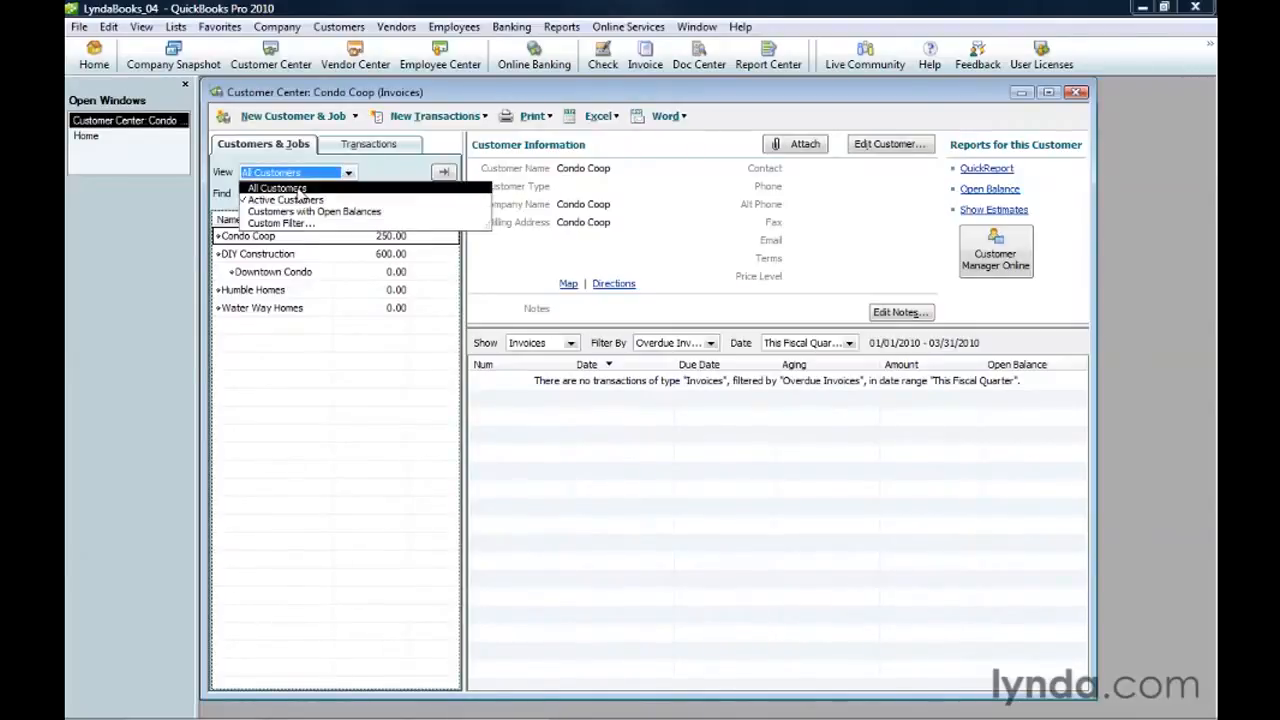
{"action": "left_click", "coordinate": [276, 188]}
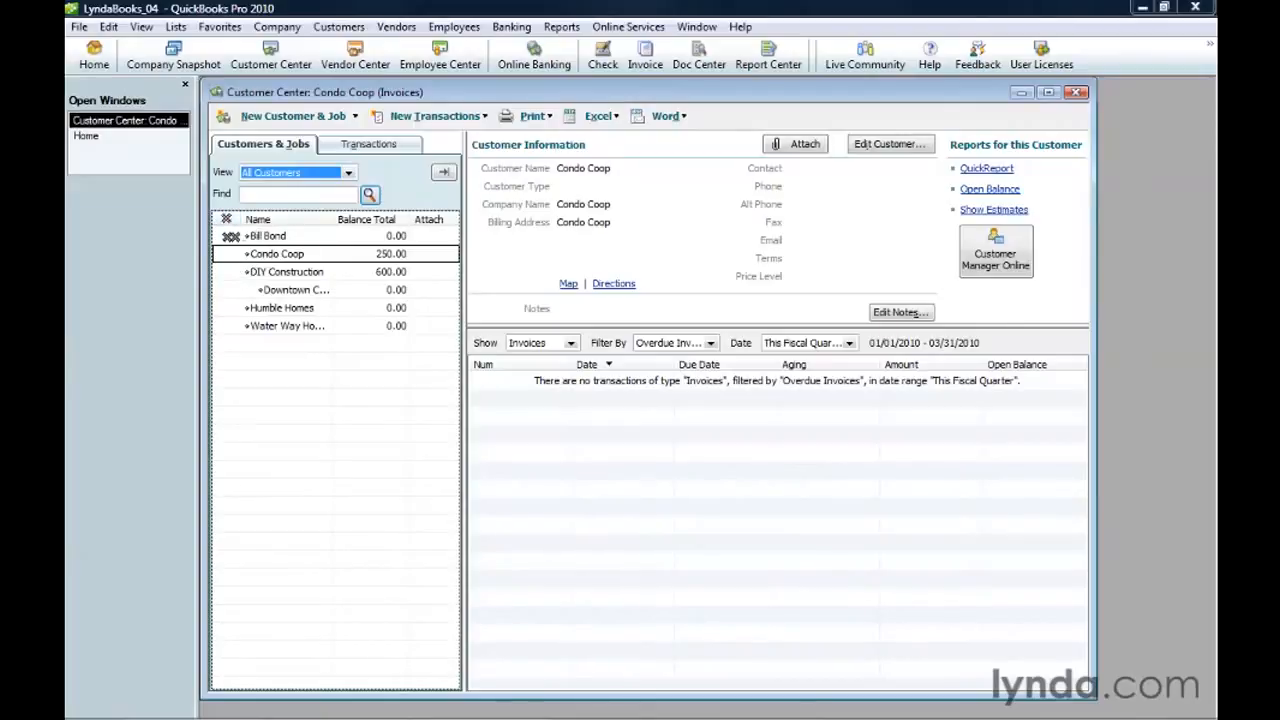
{"action": "mouse_move", "coordinate": [236, 238]}
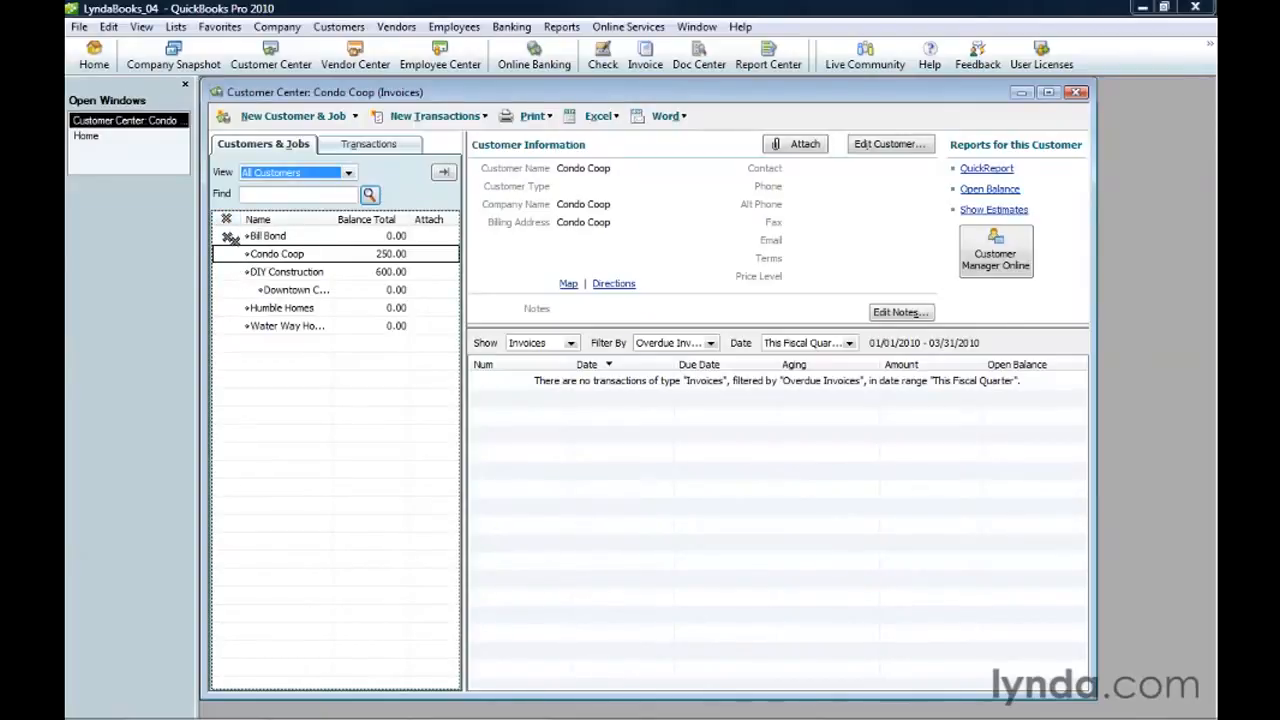
{"action": "left_click", "coordinate": [268, 236]}
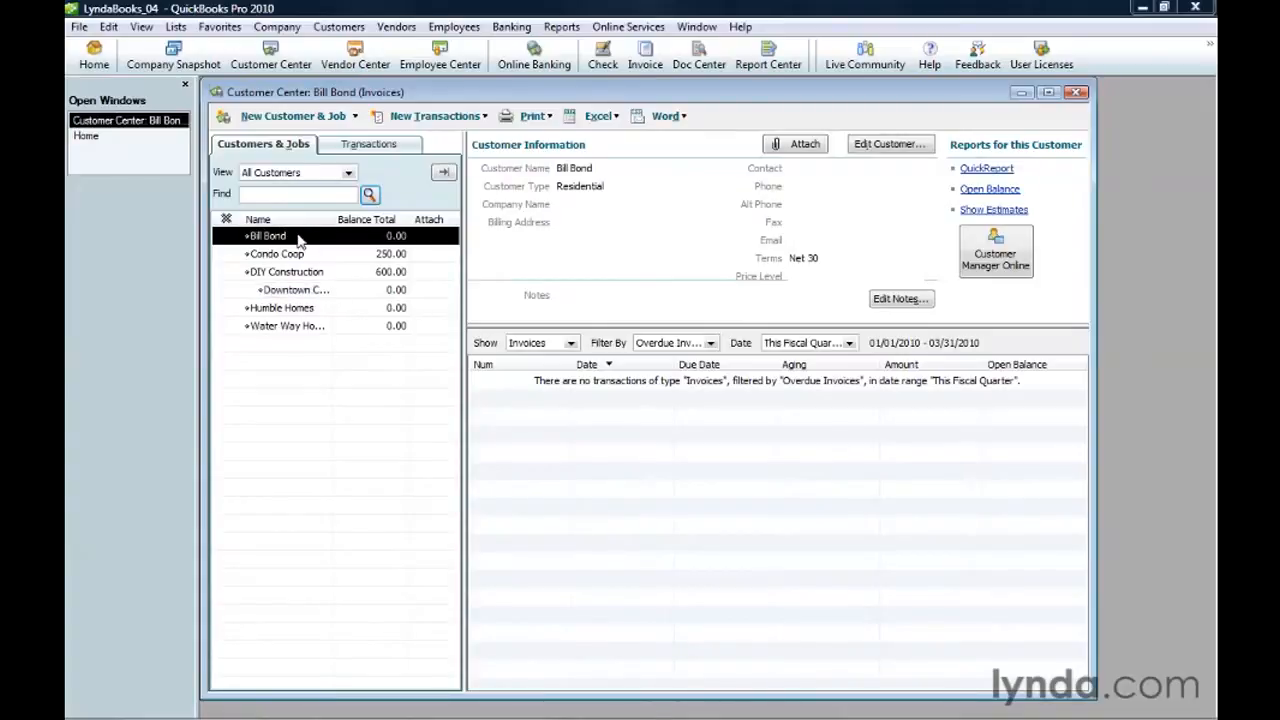
{"action": "right_click", "coordinate": [268, 236]}
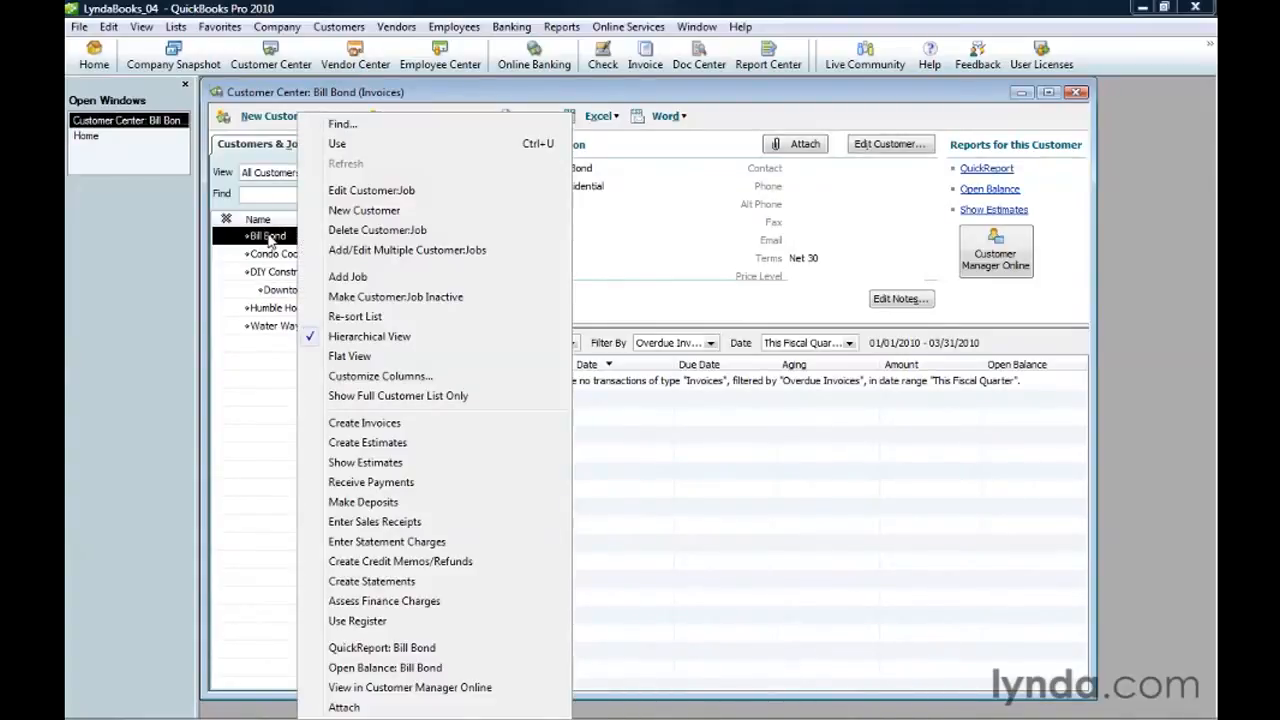
{"action": "mouse_move", "coordinate": [402, 236]}
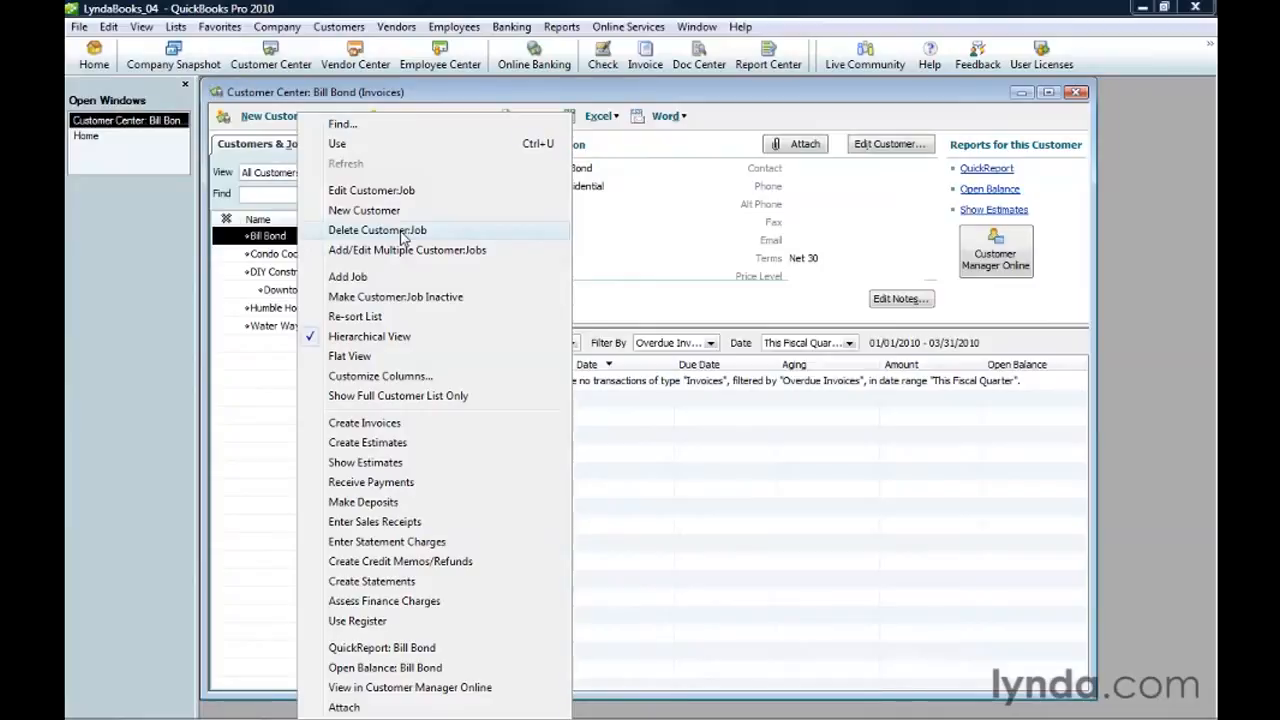
{"action": "left_click", "coordinate": [376, 230]}
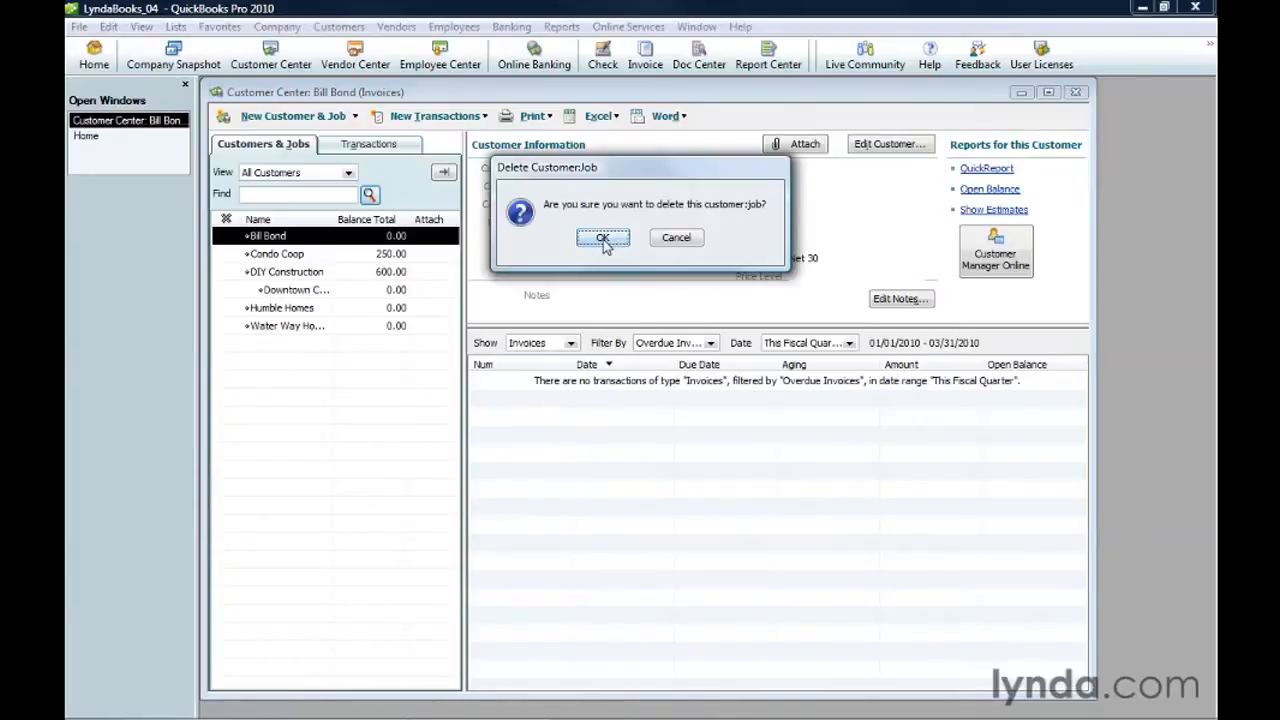
{"action": "mouse_move", "coordinate": [604, 248]}
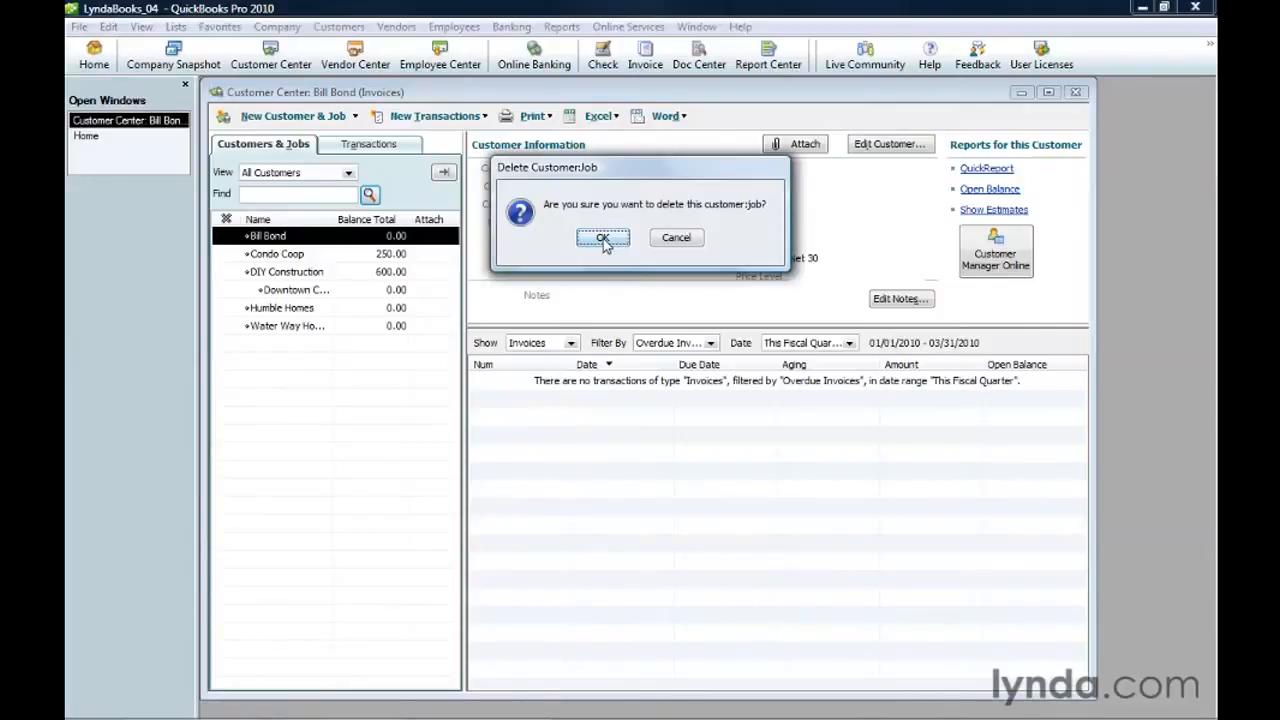
{"action": "mouse_move", "coordinate": [676, 236]}
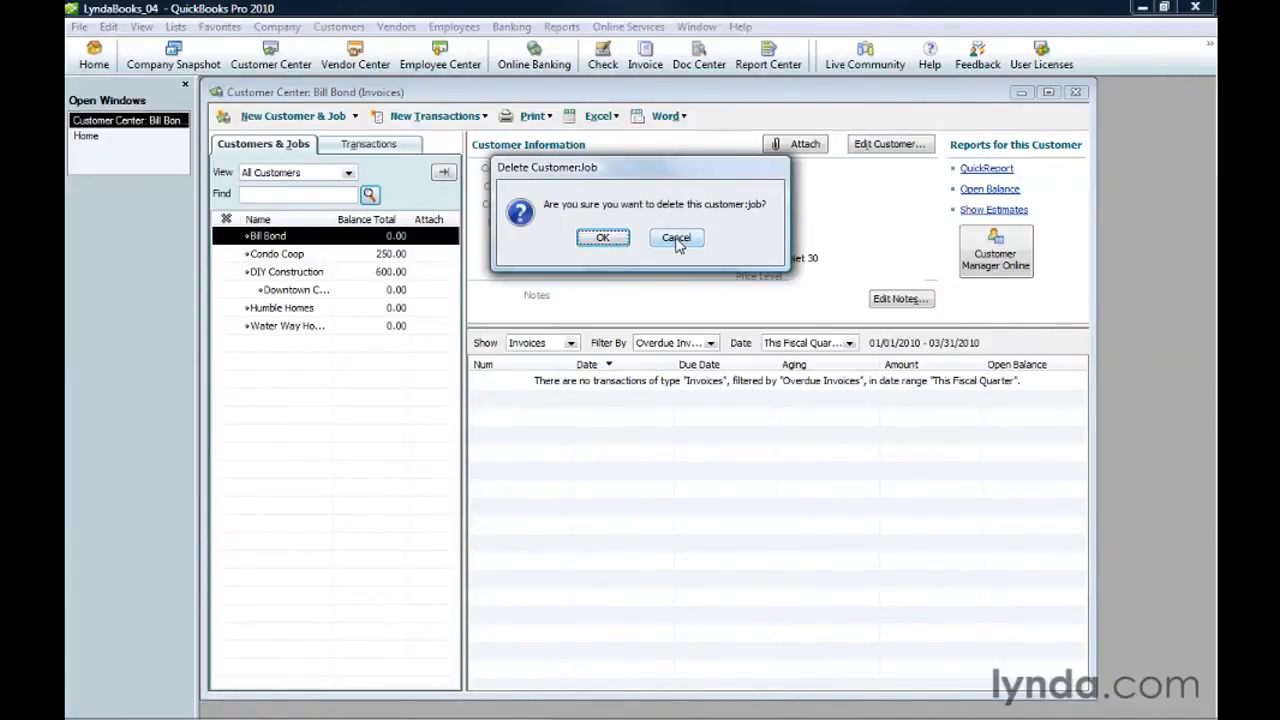
{"action": "left_click", "coordinate": [676, 236]}
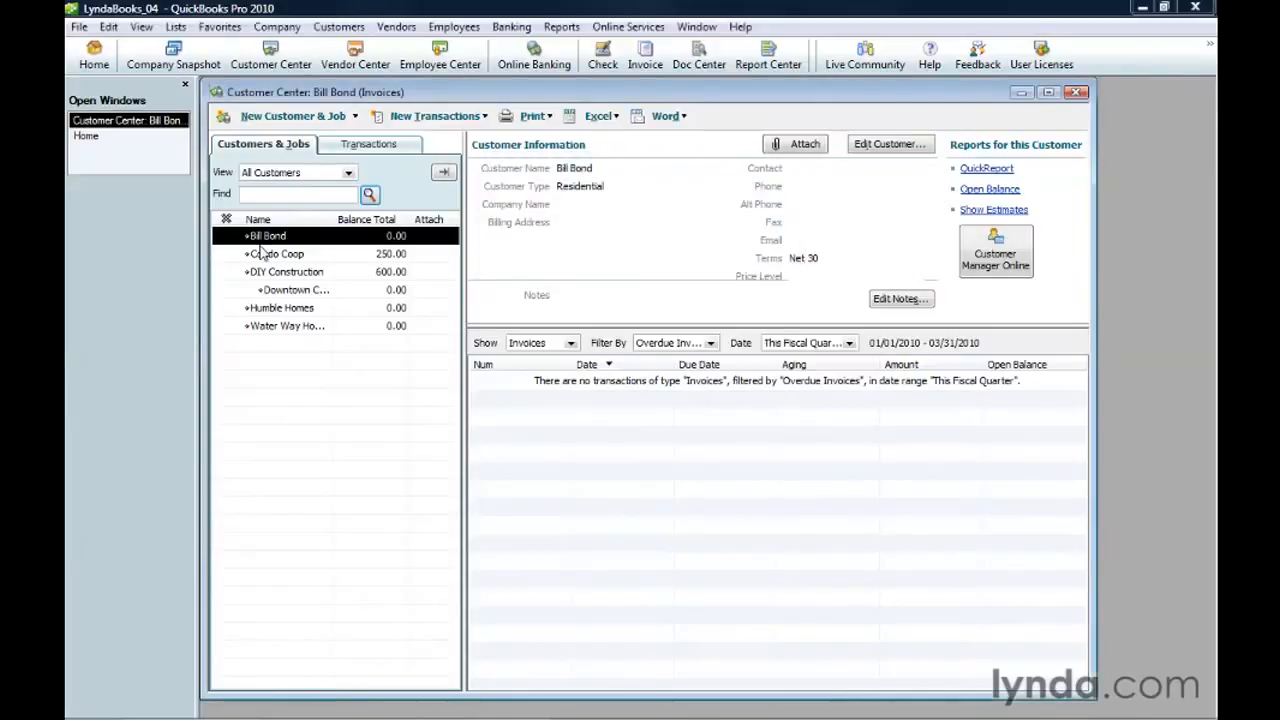
{"action": "mouse_move", "coordinate": [304, 256]}
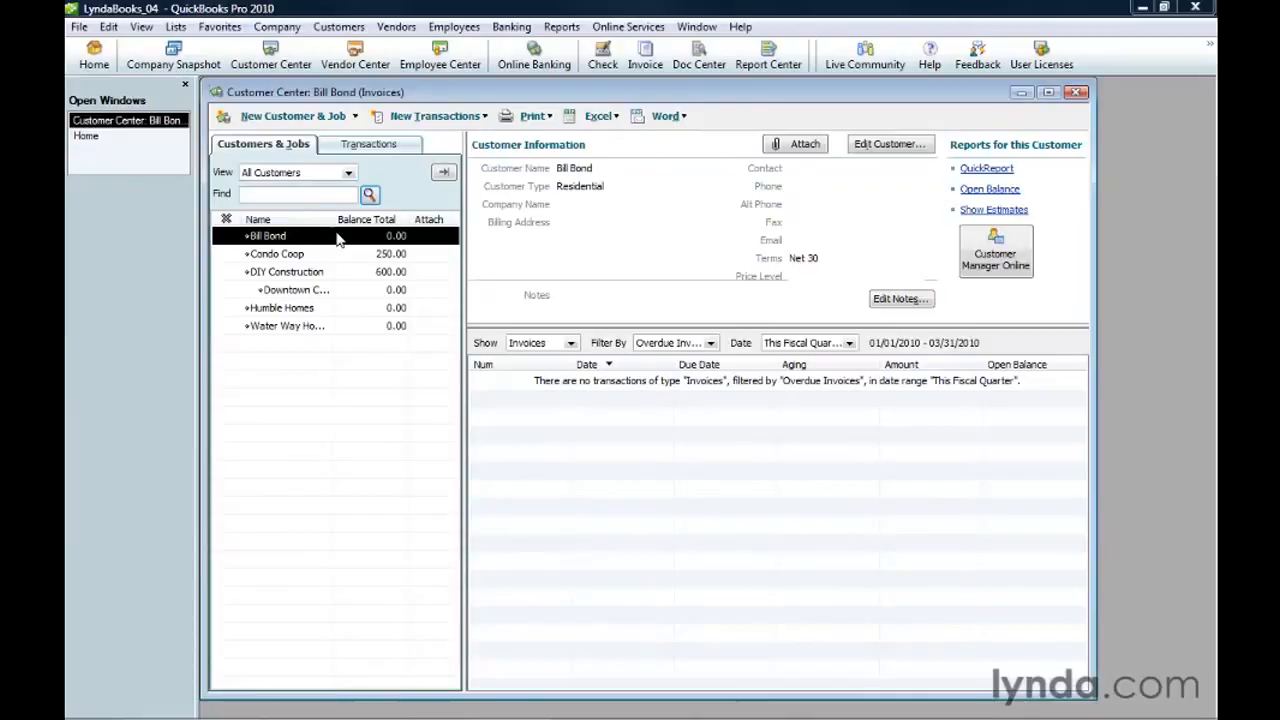
{"action": "mouse_move", "coordinate": [312, 248]}
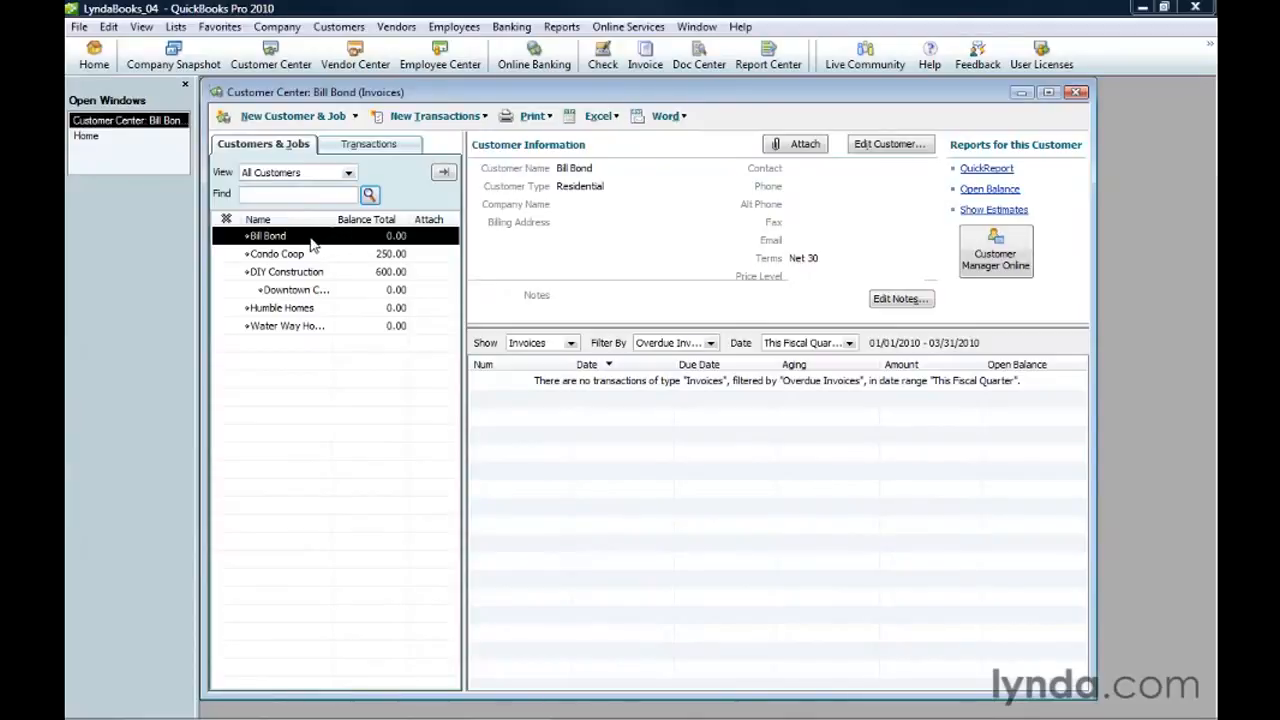